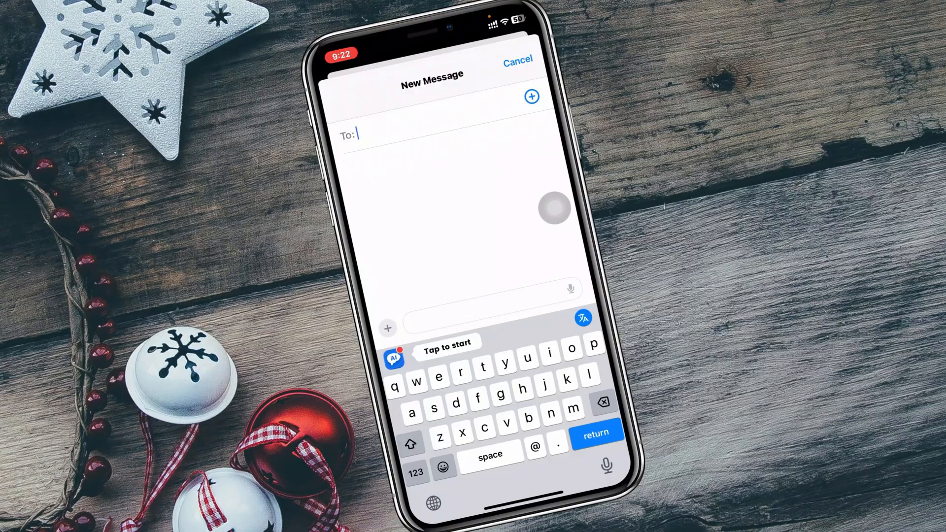
Start the AI keyboard, browse its Translate language options, then return to the home screen
{"action": "left_click", "coordinate": [394, 359]}
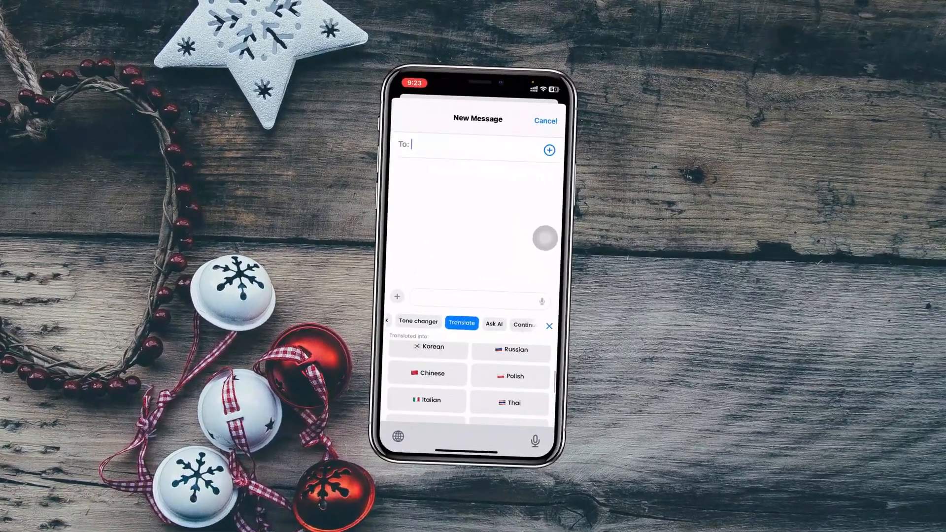
{"action": "left_click", "coordinate": [493, 324]}
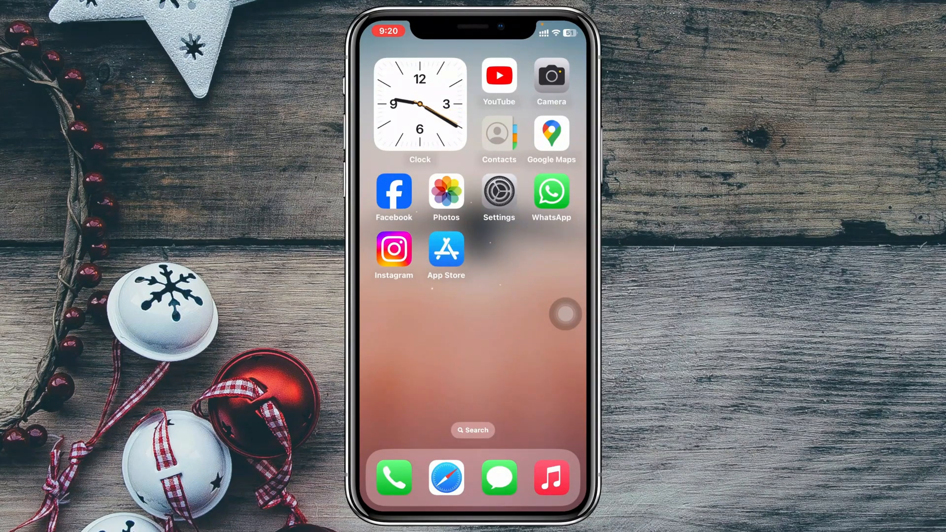
Search the App Store for 'ai keyboard' to find the AI Keyboard: Chatbot app
{"action": "left_click", "coordinate": [445, 249]}
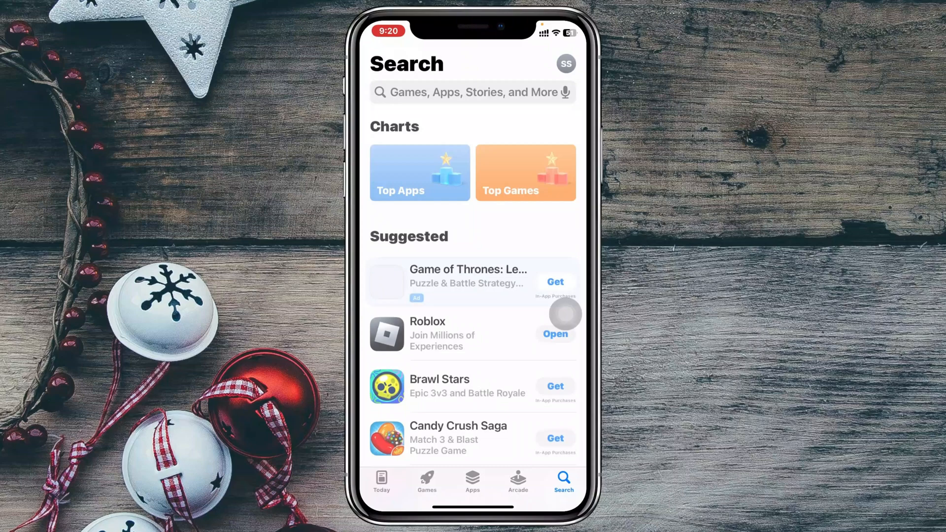
{"action": "type", "text": "ai keyboard"}
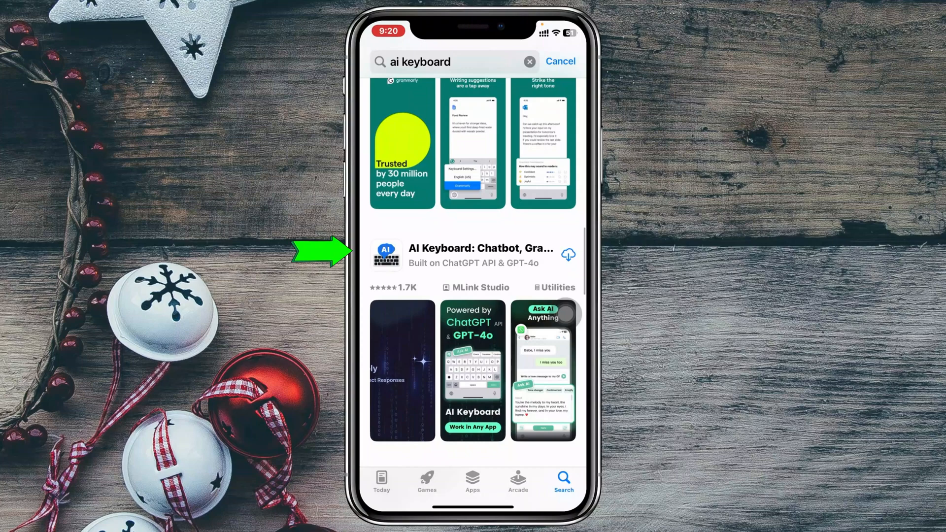
Install the AI Keyboard: Chatbot, Grammar app from its App Store listing
{"action": "left_click", "coordinate": [480, 255]}
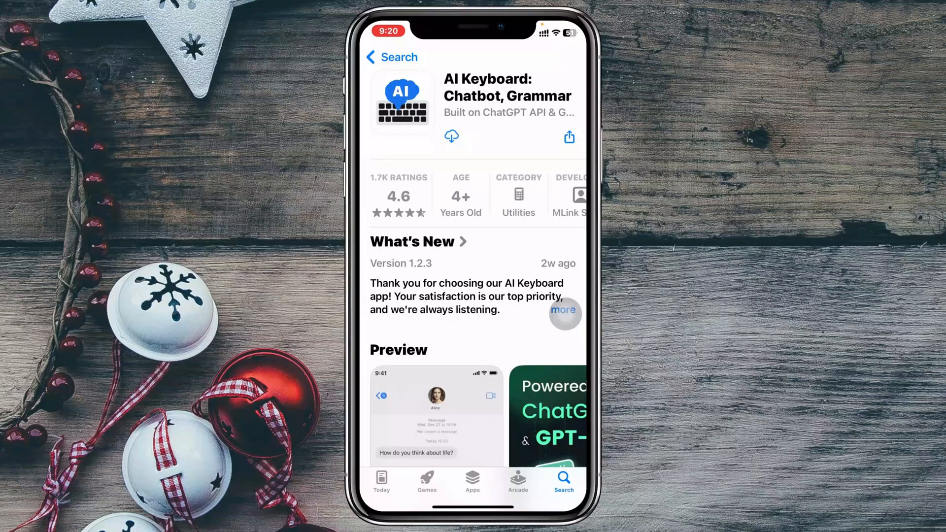
{"action": "left_click", "coordinate": [451, 135]}
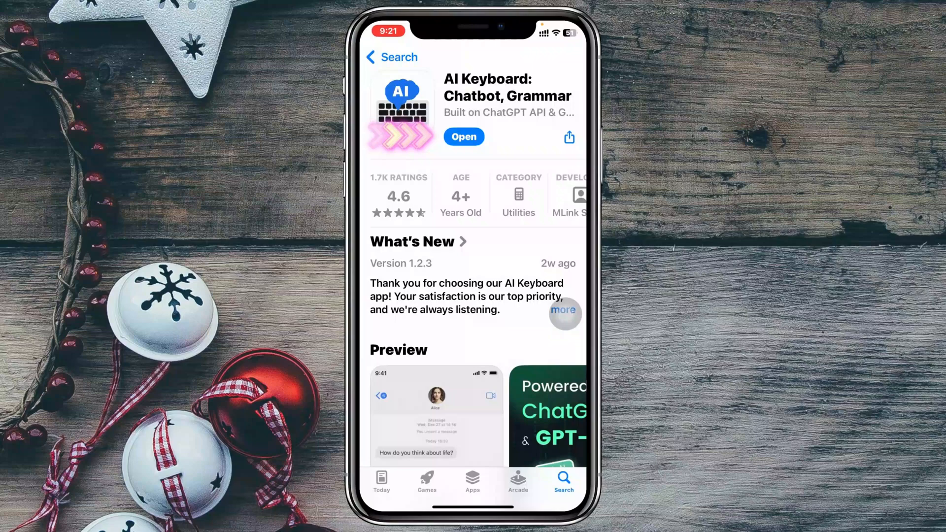
Launch AI Keyboard, continue past the welcome, grammar and any-app intros, and dismiss the subscription offer
{"action": "left_click", "coordinate": [463, 136]}
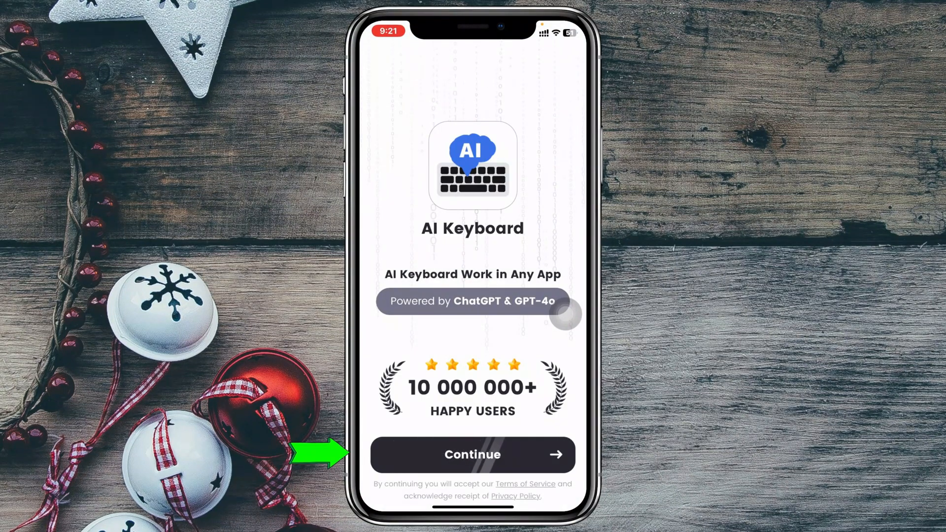
{"action": "left_click", "coordinate": [472, 454]}
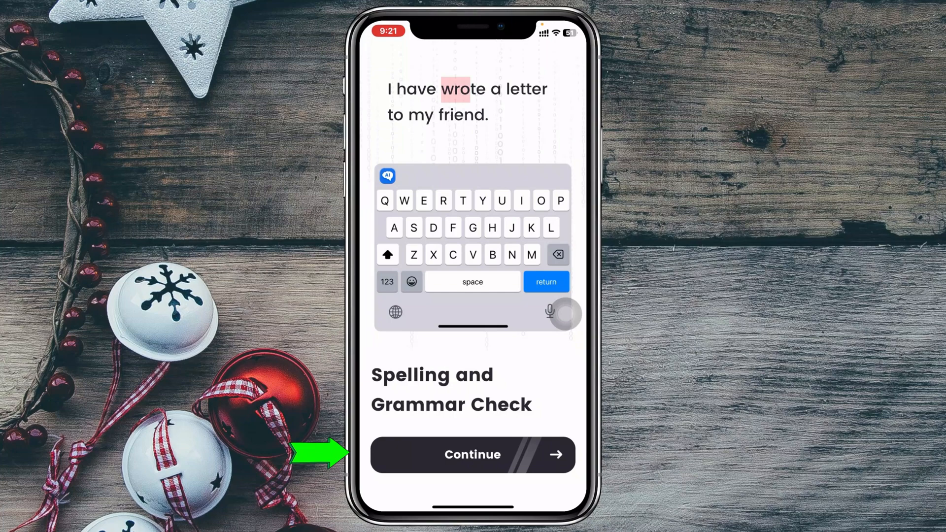
{"action": "left_click", "coordinate": [471, 454]}
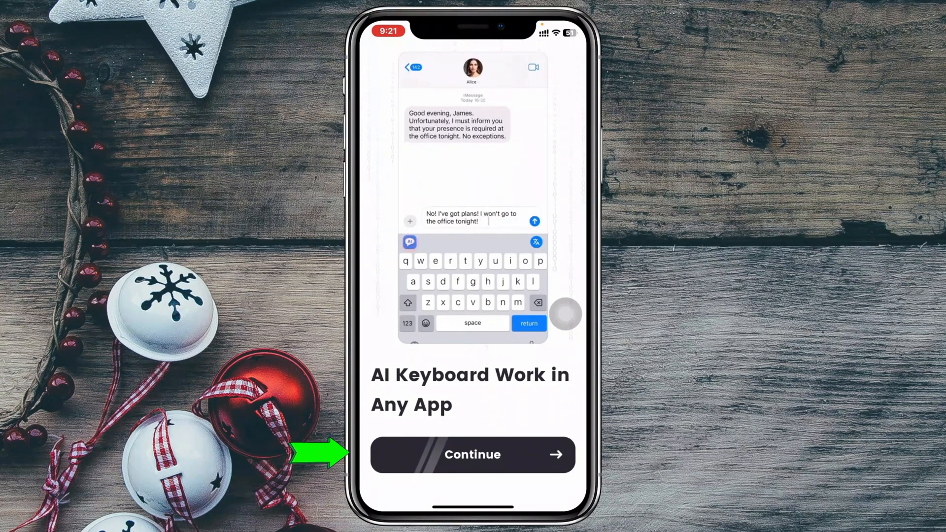
{"action": "left_click", "coordinate": [471, 454]}
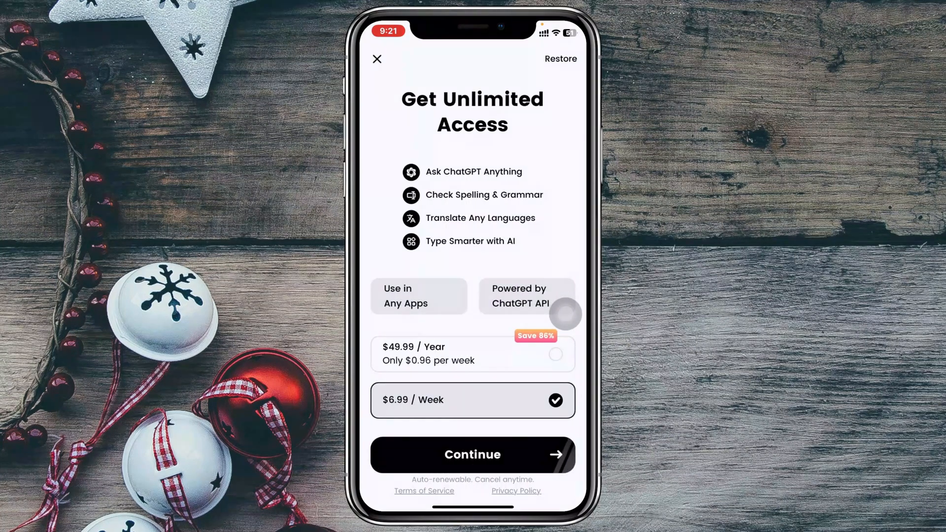
{"action": "left_click", "coordinate": [471, 454]}
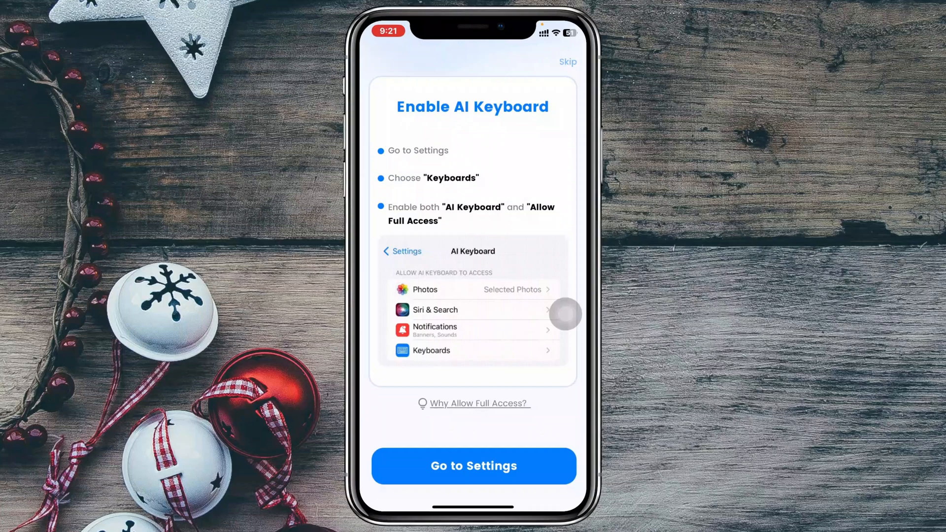
Jump to keyboard Settings, switch on Allow Full Access for AI Keyboard and confirm Allow
{"action": "left_click", "coordinate": [473, 465]}
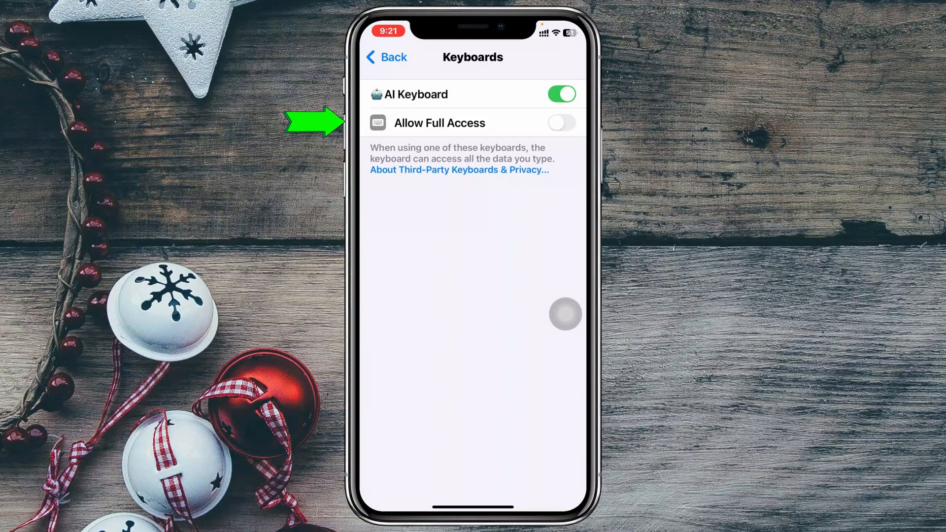
{"action": "left_click", "coordinate": [560, 122]}
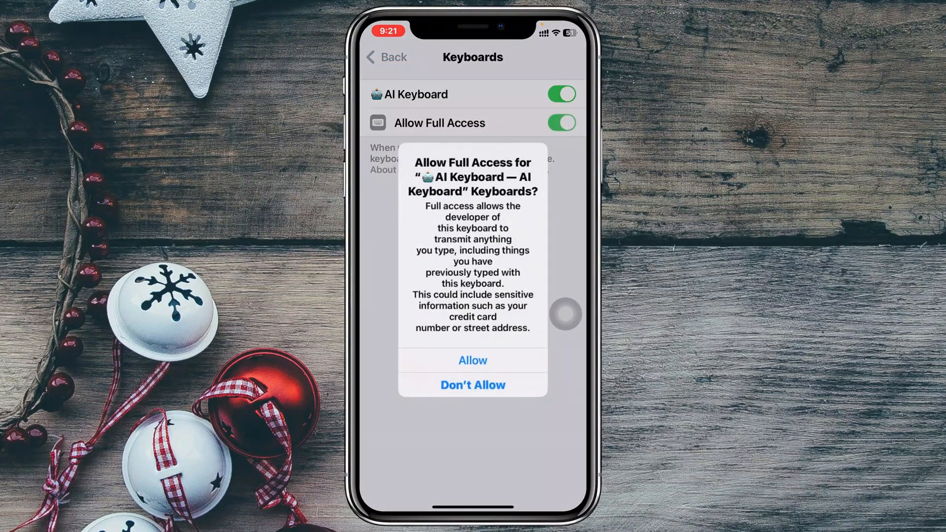
{"action": "left_click", "coordinate": [471, 361]}
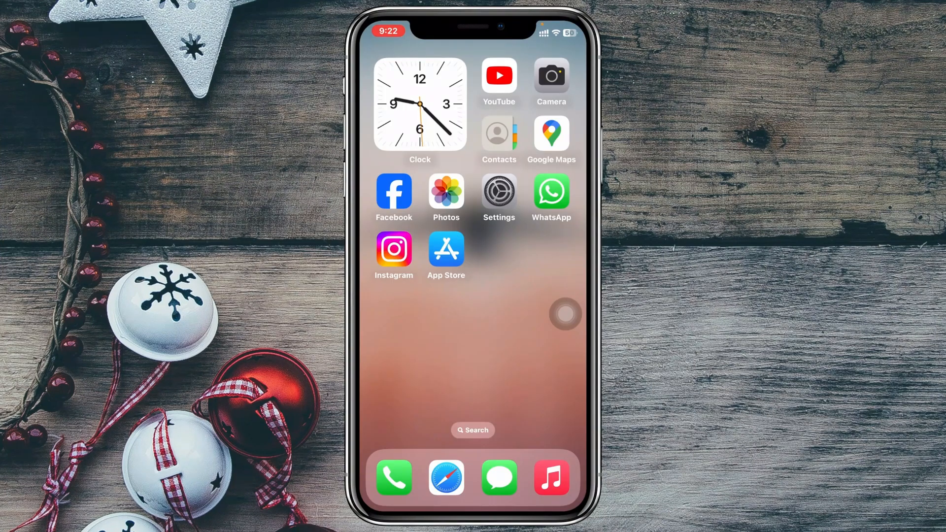
Compose a new message in Messages and switch the active keyboard to AI Keyboard
{"action": "left_click", "coordinate": [499, 477]}
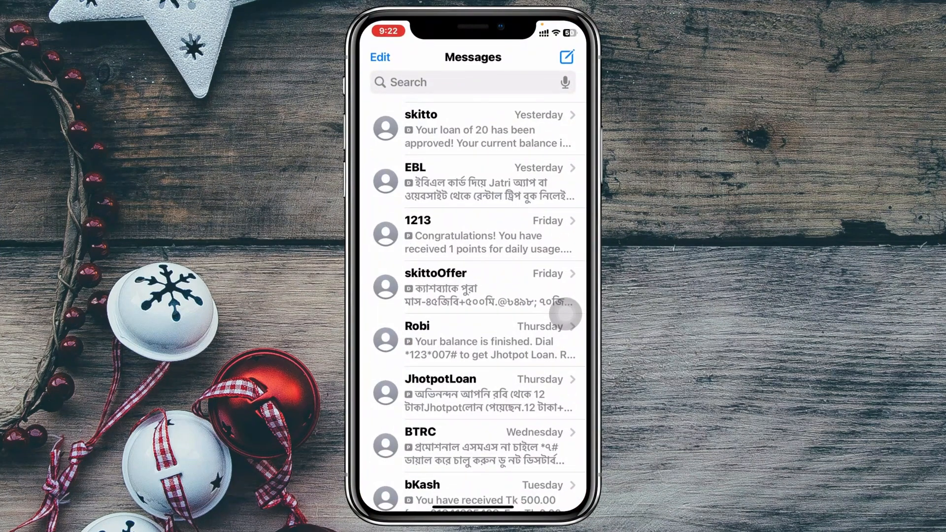
{"action": "left_click", "coordinate": [565, 57]}
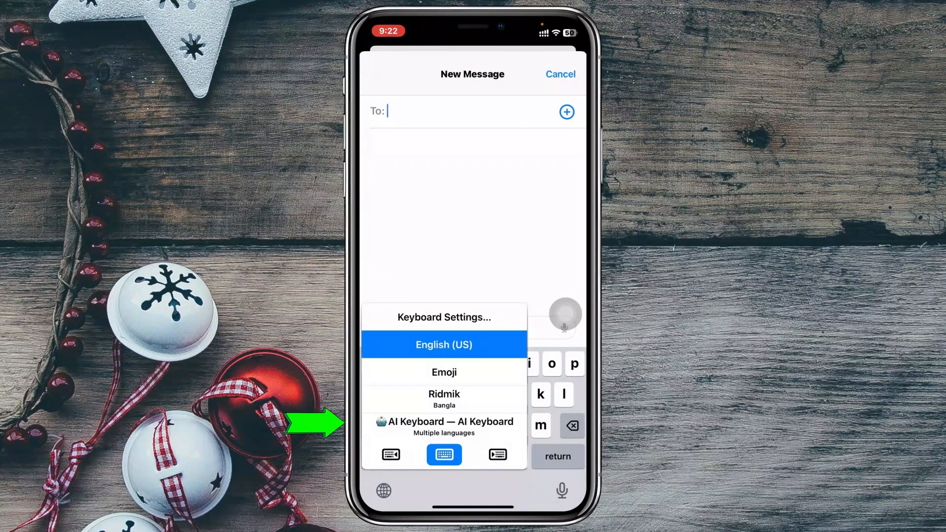
{"action": "left_click", "coordinate": [443, 425]}
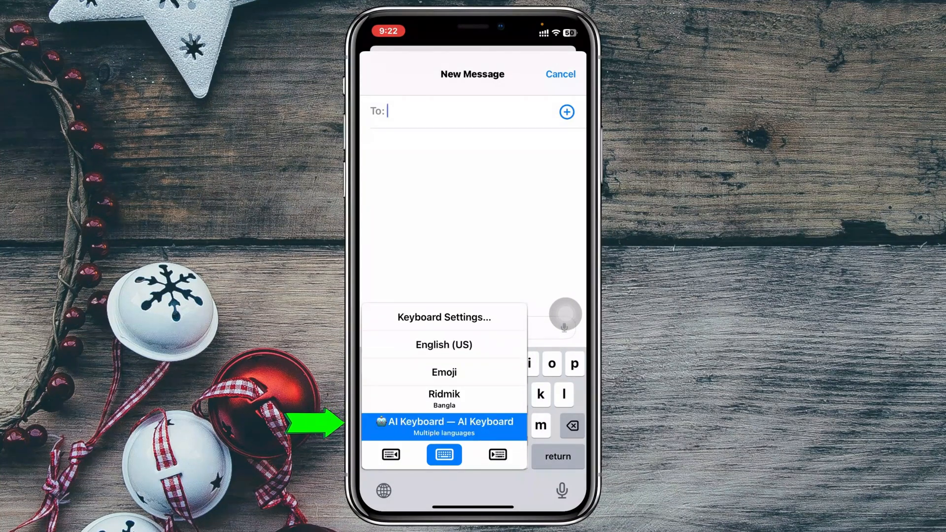
{"action": "left_click", "coordinate": [443, 425]}
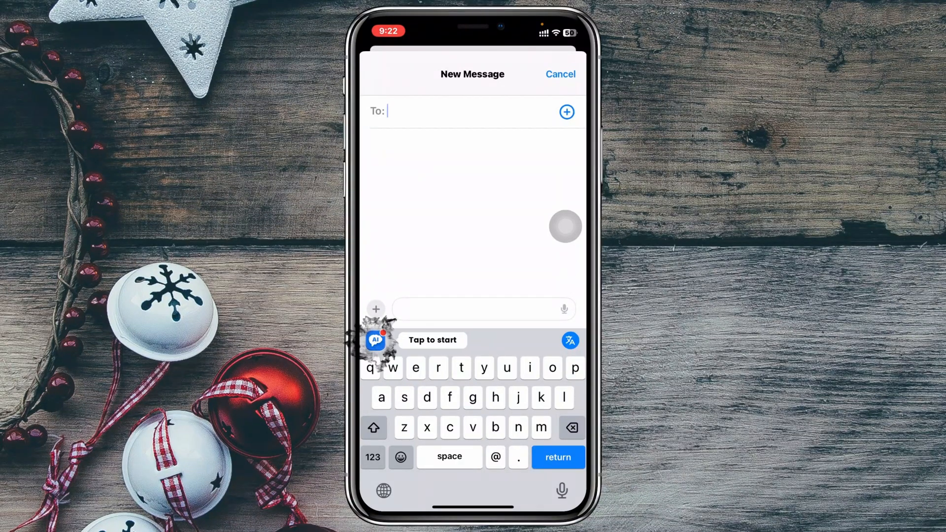
{"action": "left_click", "coordinate": [375, 340]}
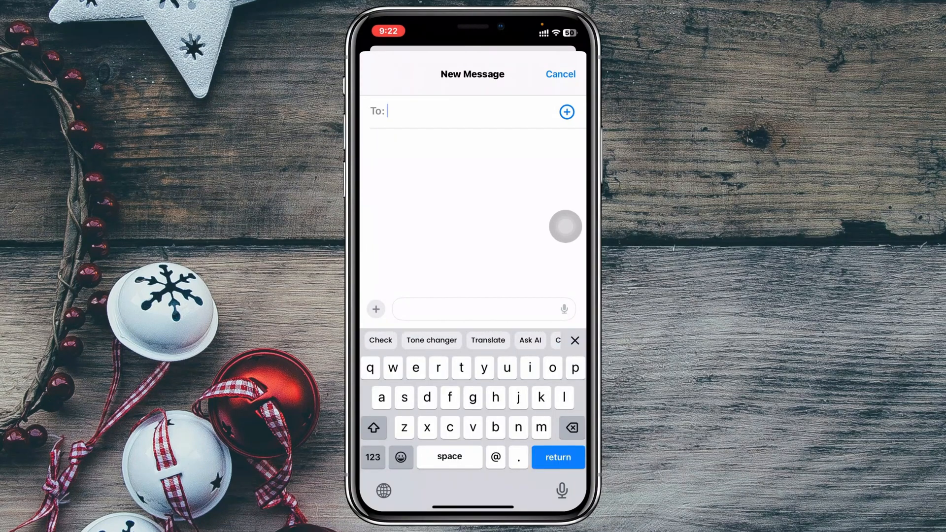
{"action": "left_click", "coordinate": [380, 340]}
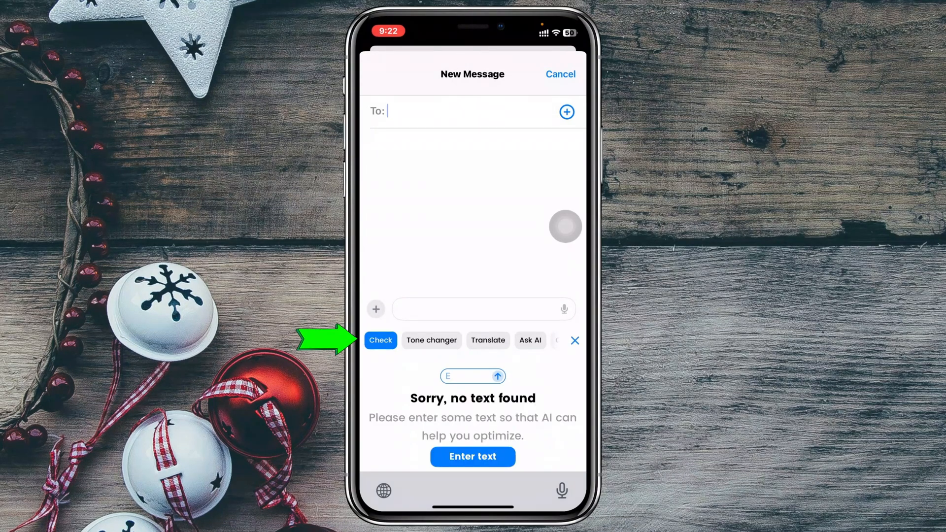
{"action": "left_click", "coordinate": [431, 340]}
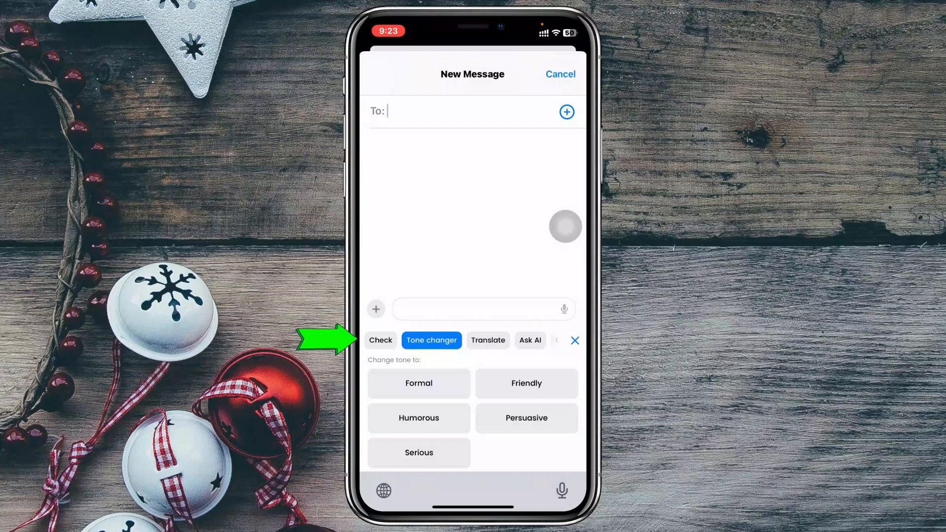
{"action": "left_click", "coordinate": [488, 340]}
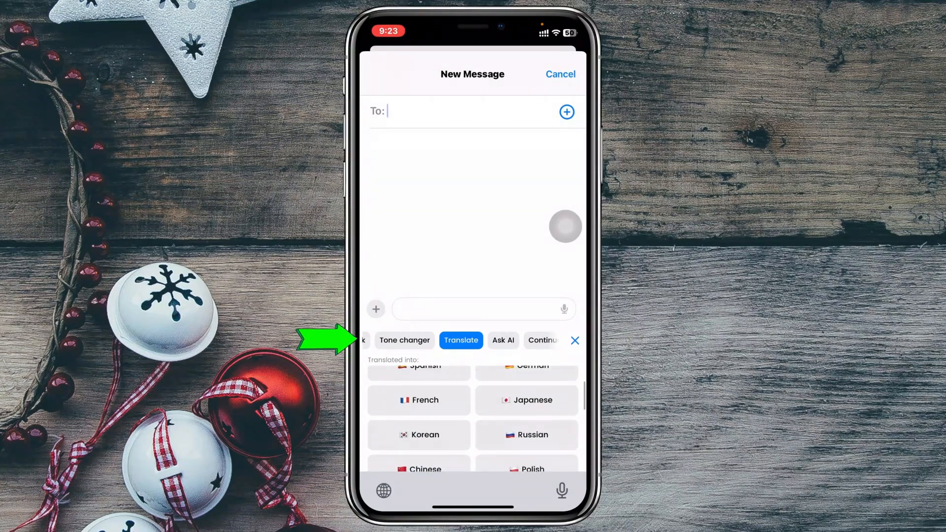
{"action": "scroll", "scroll_direction": "down", "scroll_amount": 3}
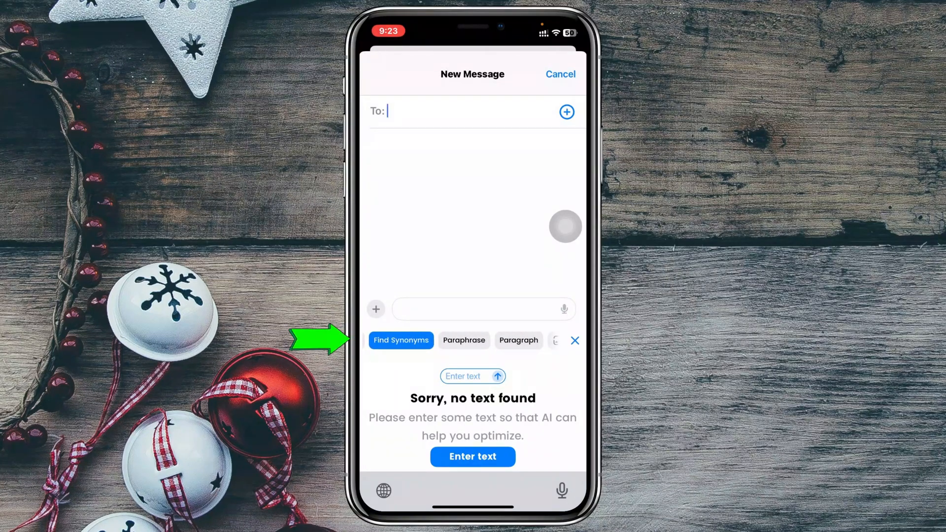
{"action": "left_click", "coordinate": [502, 340]}
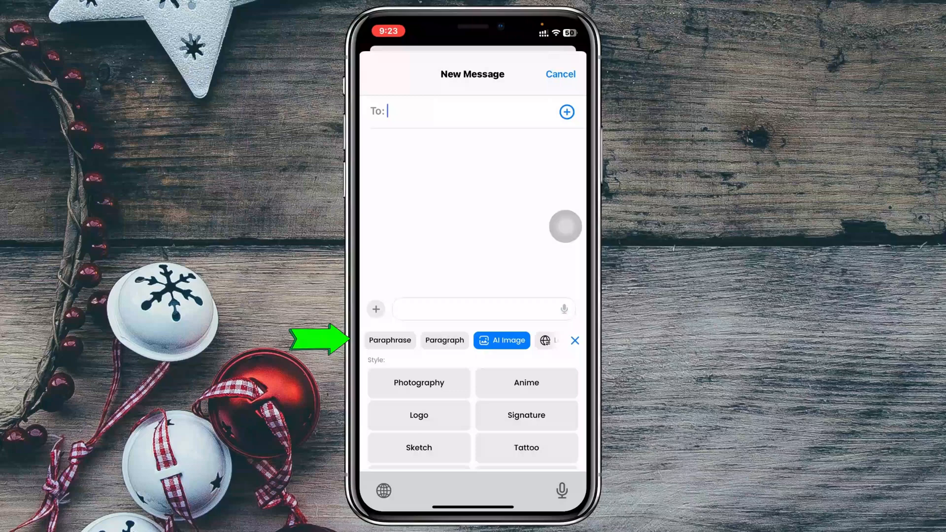
{"action": "left_click", "coordinate": [545, 340]}
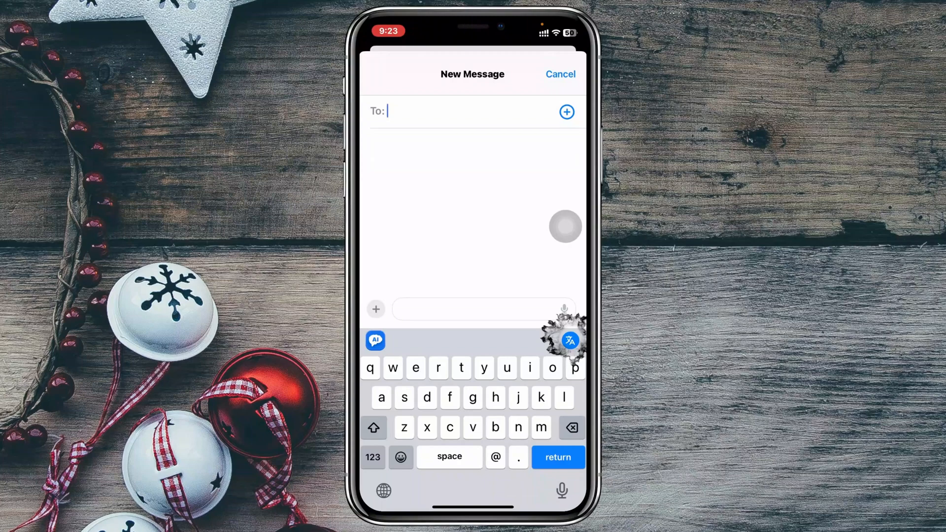
Set the keyboard's translate-while-typing target language to English
{"action": "left_click", "coordinate": [568, 340]}
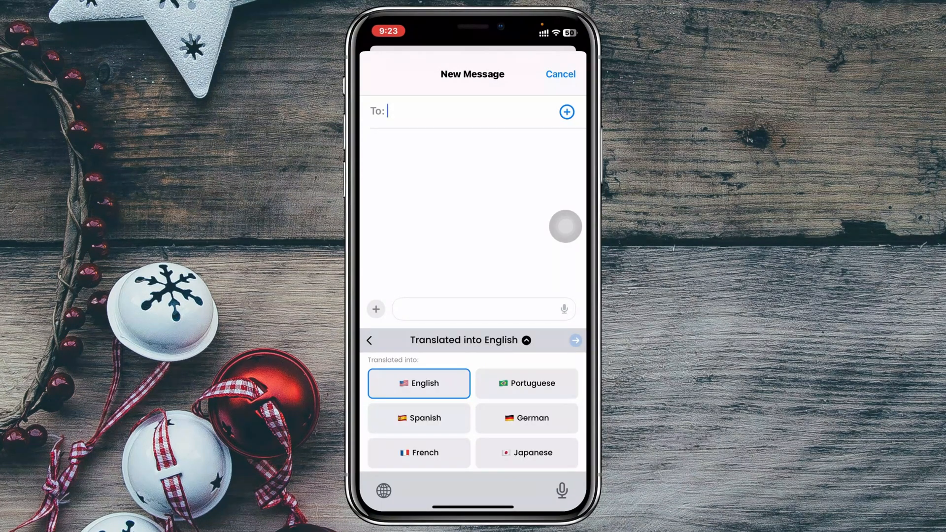
{"action": "scroll", "scroll_direction": "down", "scroll_amount": 3}
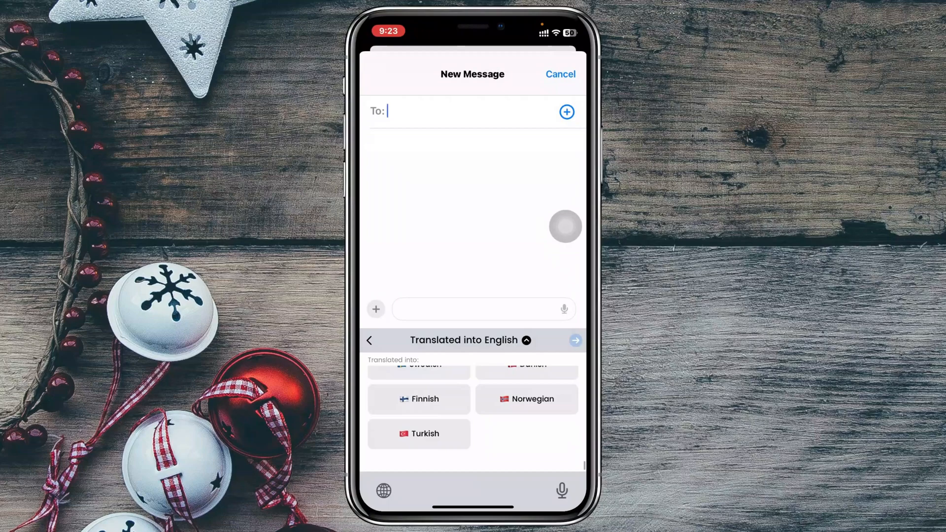
{"action": "left_click", "coordinate": [526, 340]}
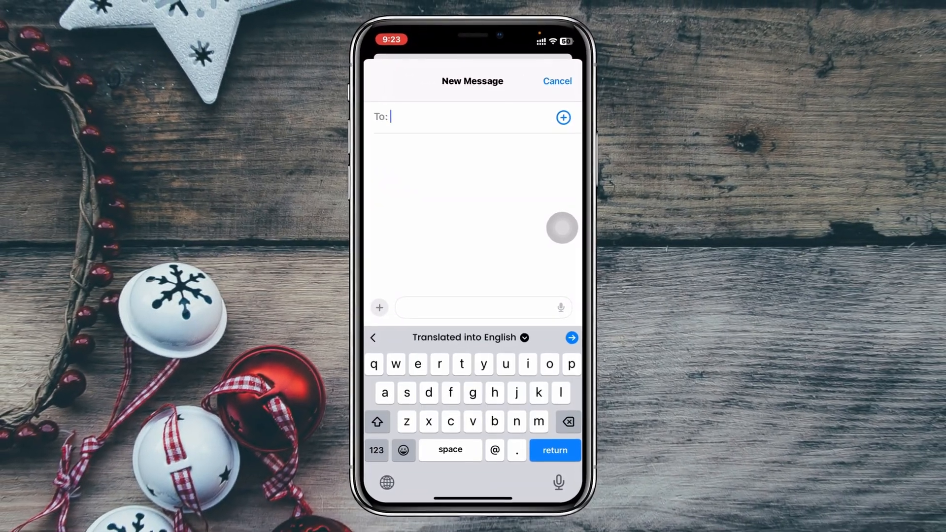